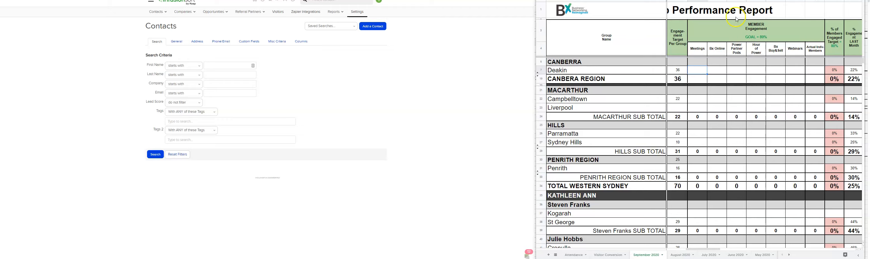
pyautogui.moveTo(716, 121)
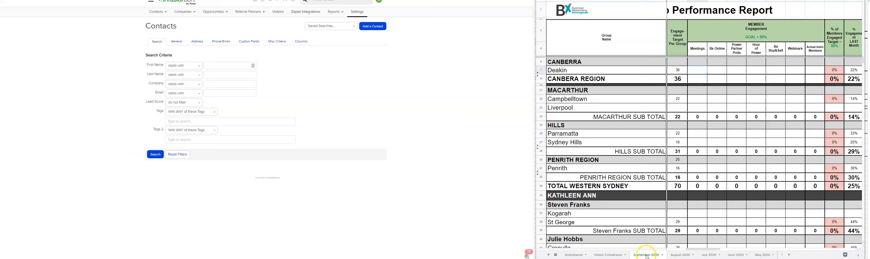
pyautogui.moveTo(700, 249)
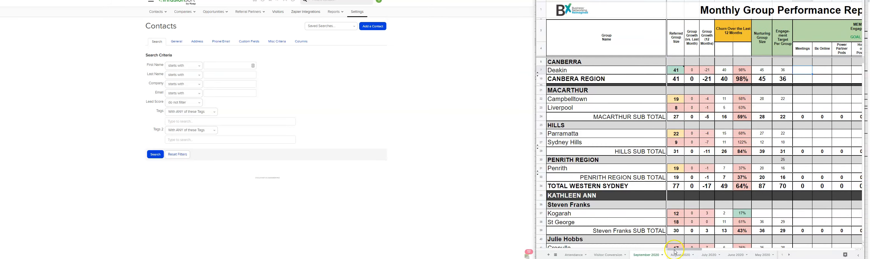
# Search contacts tagged with the 2/9/20, 3/9/2020 and 4/9/2020 meeting-attendance tags, returning 90 results
pyautogui.hscroll(3)
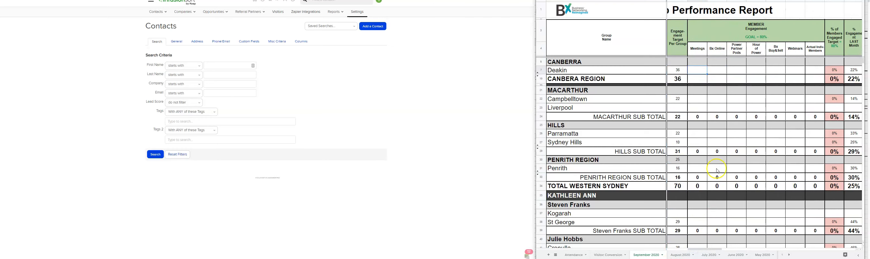
pyautogui.moveTo(791, 57)
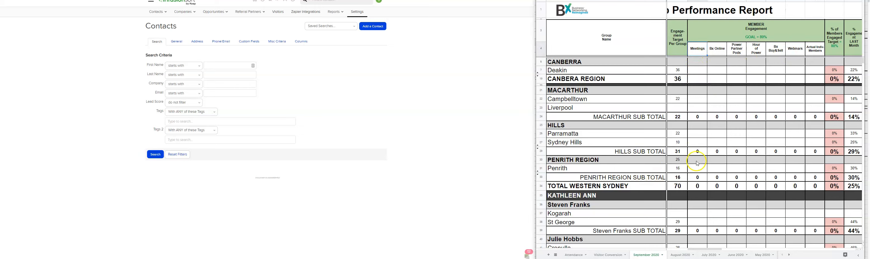
pyautogui.moveTo(647, 100)
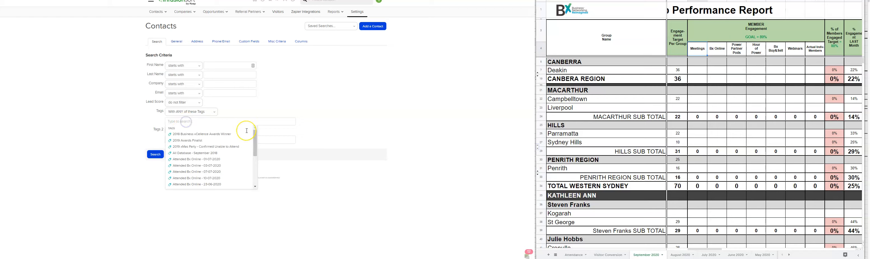
pyautogui.write('2/9/20')
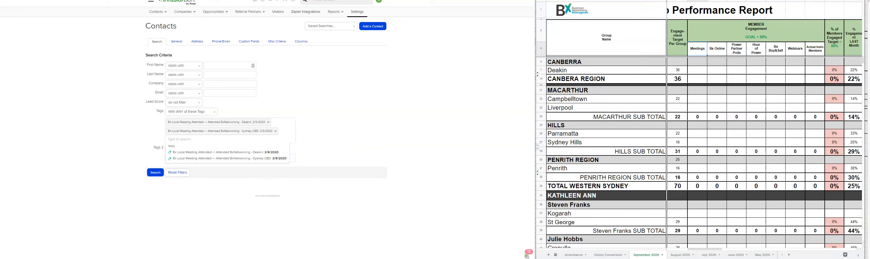
pyautogui.click(192, 139)
pyautogui.write('20')
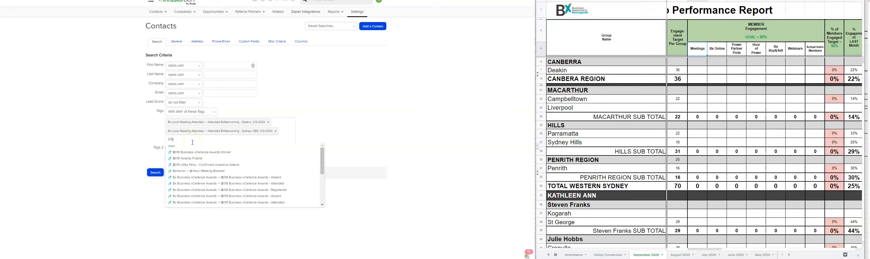
pyautogui.write('3/9/2020')
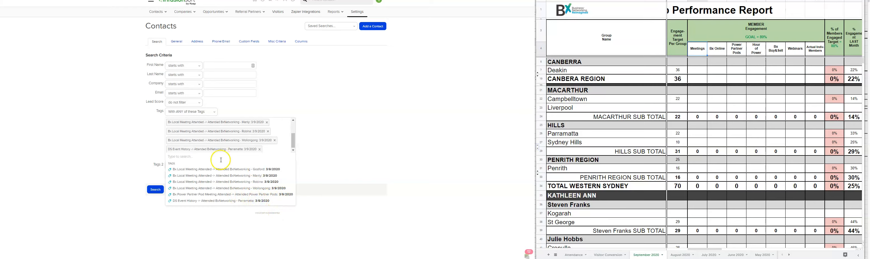
pyautogui.write('4/9/2020')
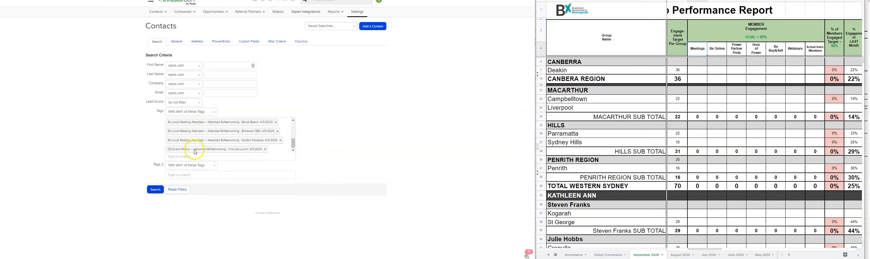
pyautogui.click(155, 189)
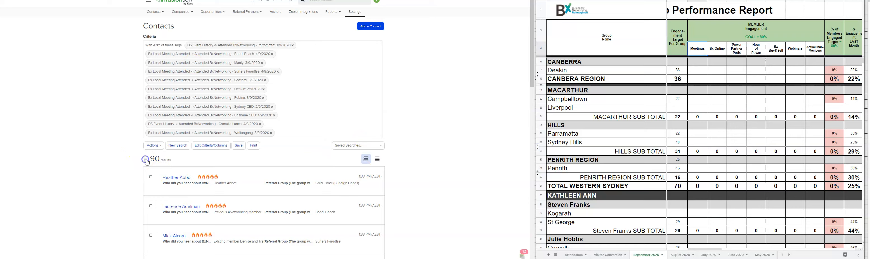
# Select all 90 contacts and start an Apply Tag action with a brand-new tag
pyautogui.click(146, 160)
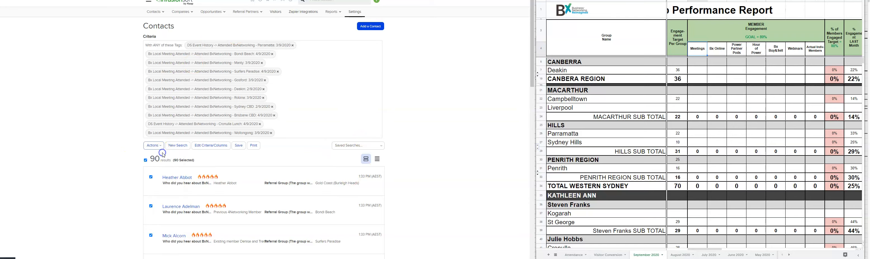
pyautogui.click(153, 145)
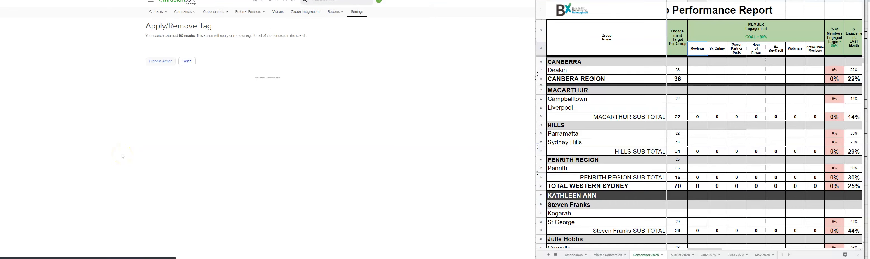
pyautogui.click(160, 61)
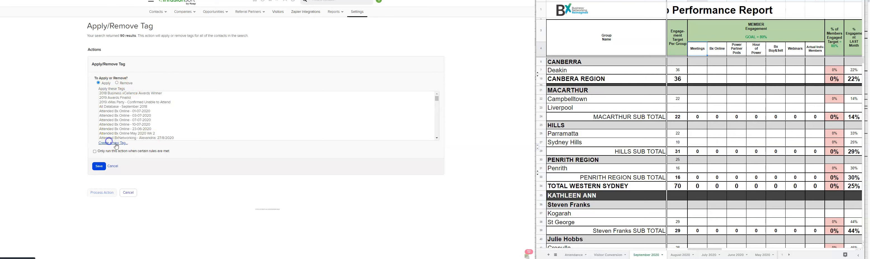
pyautogui.click(114, 143)
pyautogui.write('Bx Meeting: September 2020')
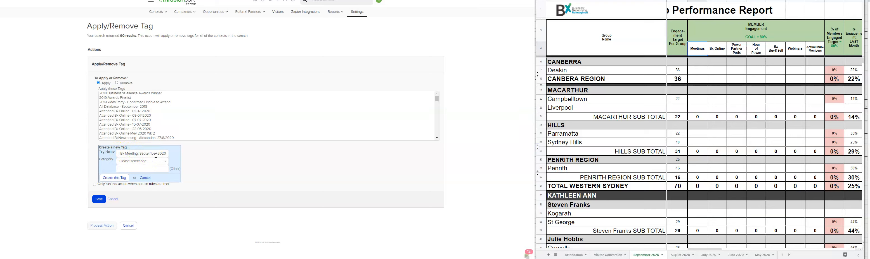
# Create the Attended Bx Meeting: September 2020 tag under Bx Local Meeting Attended and apply it to all 90
pyautogui.click(142, 161)
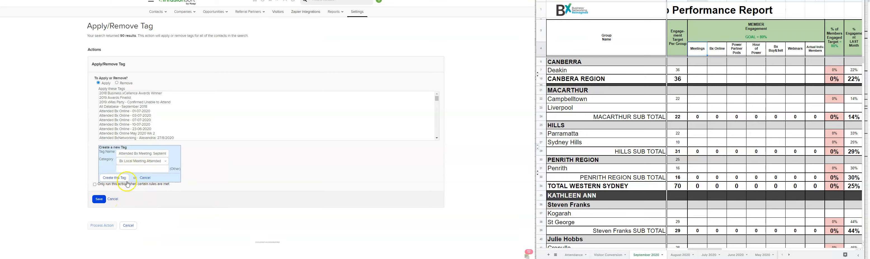
pyautogui.click(114, 177)
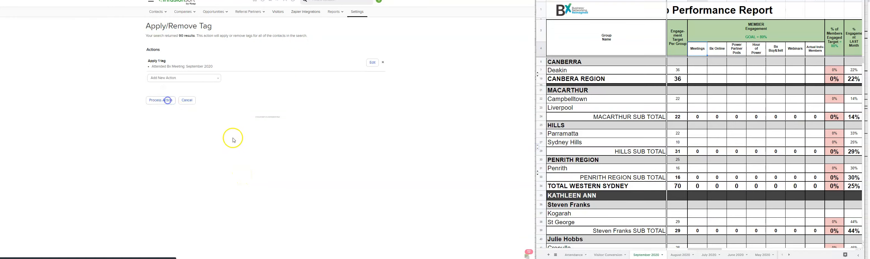
pyautogui.click(160, 100)
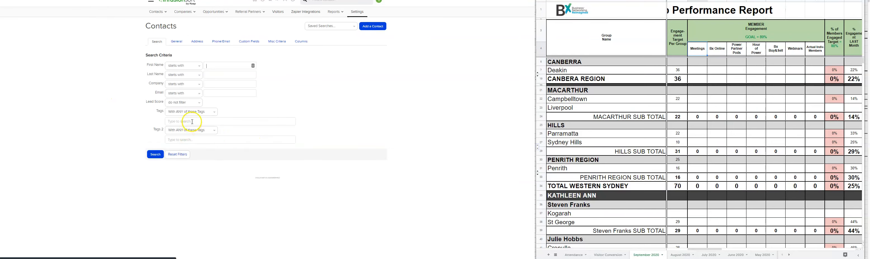
# Search by the new September 2020 meeting tag and show the 90 results as a table
pyautogui.write('seva')
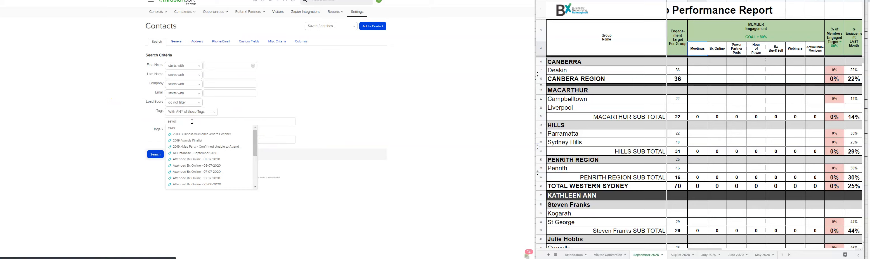
pyautogui.write('eptember 2020')
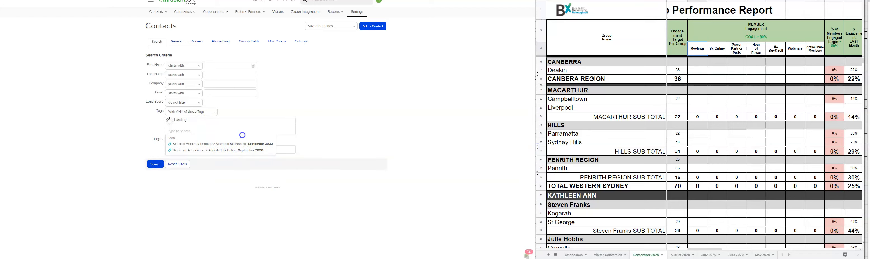
pyautogui.click(192, 144)
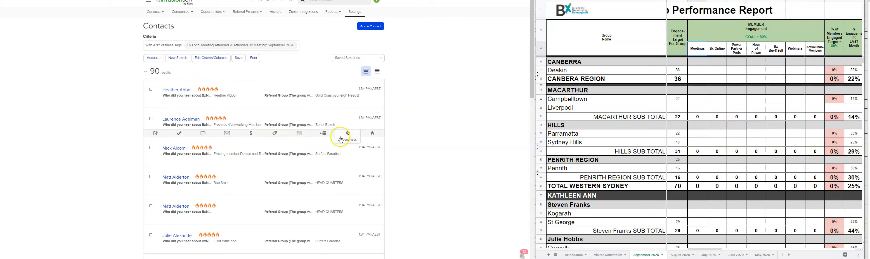
pyautogui.click(377, 71)
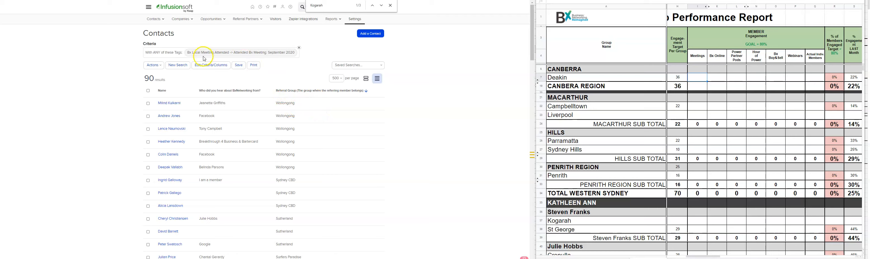
# Adjust the result columns in Edit Criteria/Columns so referral groups are shown
pyautogui.click(211, 65)
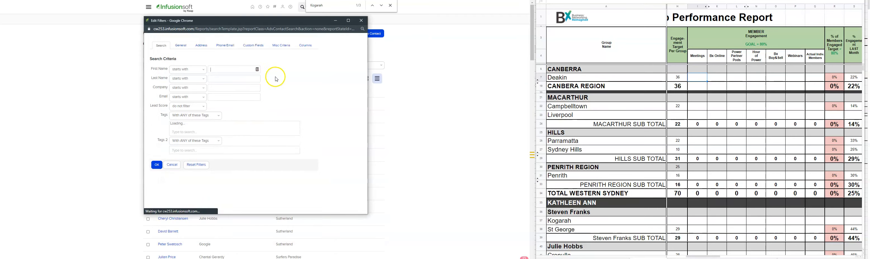
pyautogui.click(305, 45)
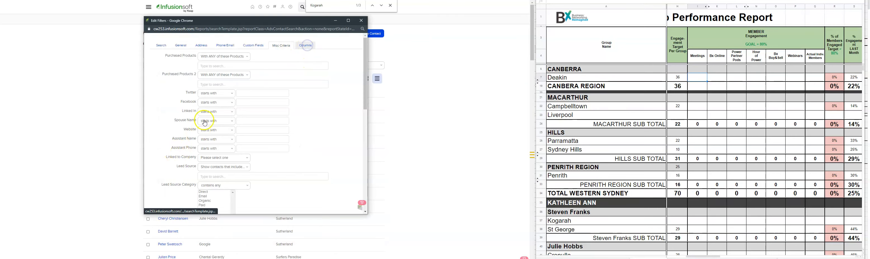
pyautogui.click(305, 45)
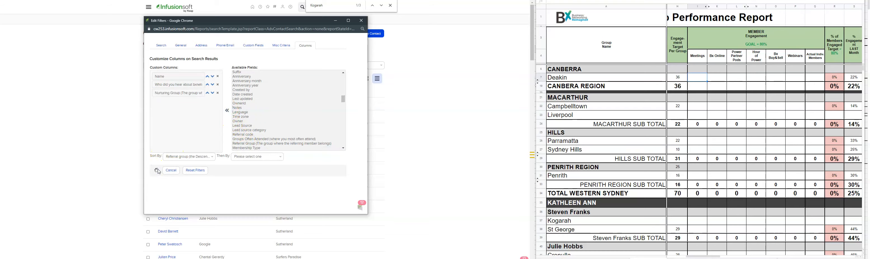
pyautogui.click(158, 171)
pyautogui.write('Deakin')
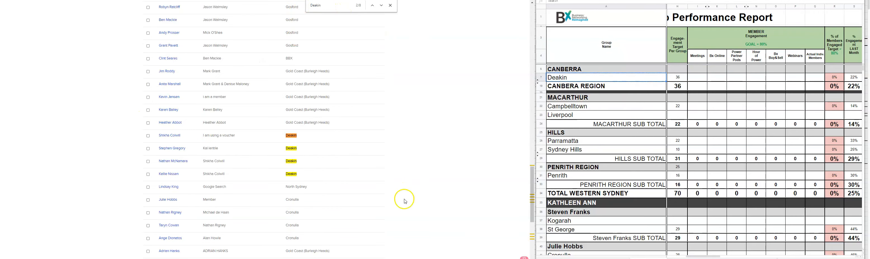
# Enter Meetings counts 4 for Deakin and 5 for Parramatta, searching Campbelltown, Parramatta and Sydney Hills
pyautogui.write('4')
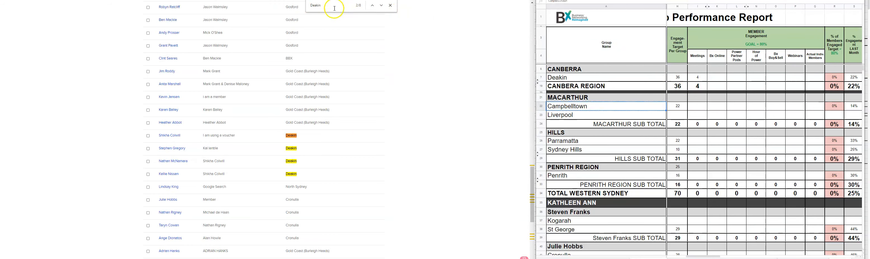
pyautogui.write('Campbelltown')
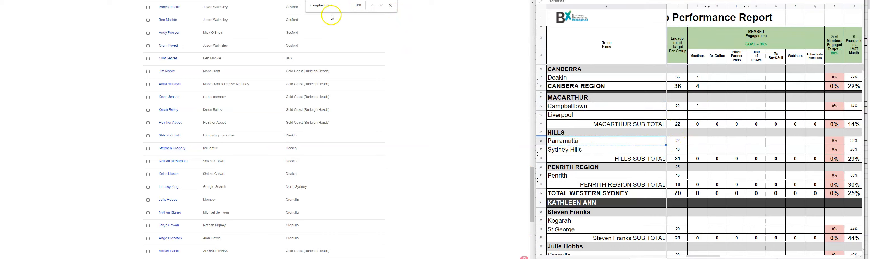
pyautogui.write('Parramatta')
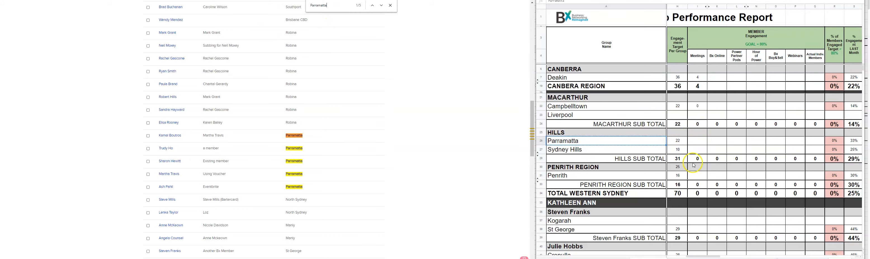
pyautogui.write('5')
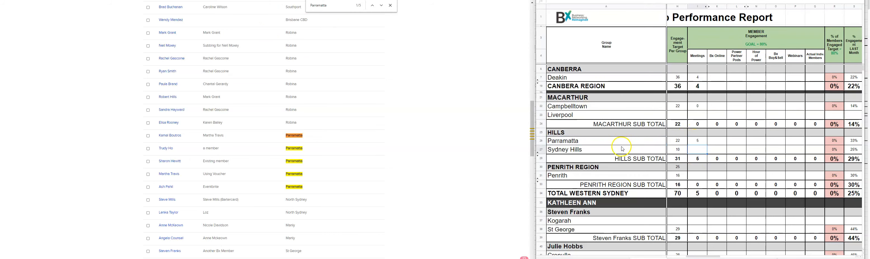
pyautogui.write('Sydney Hills')
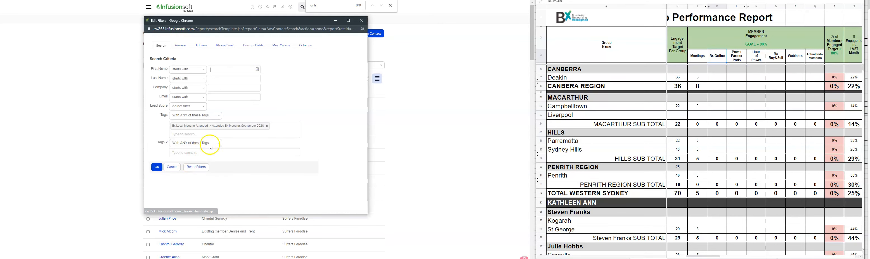
# Replace the filter with the Attended Bx Online: September 2020 tag and run the search for 38 contacts
pyautogui.click(267, 125)
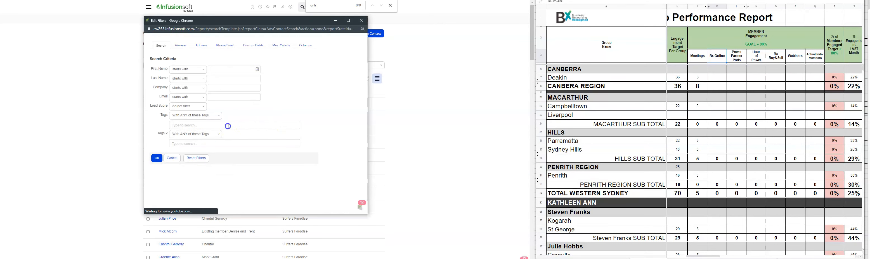
pyautogui.write('online')
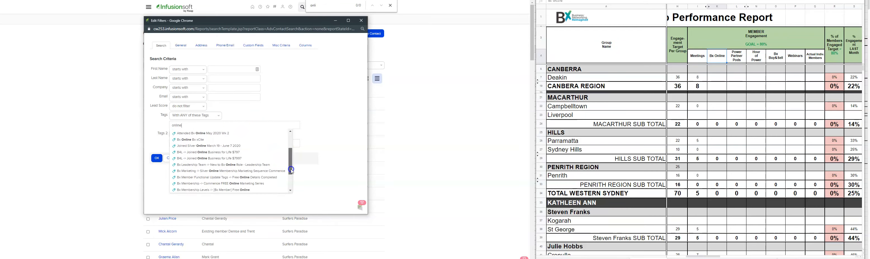
pyautogui.scroll(-3)
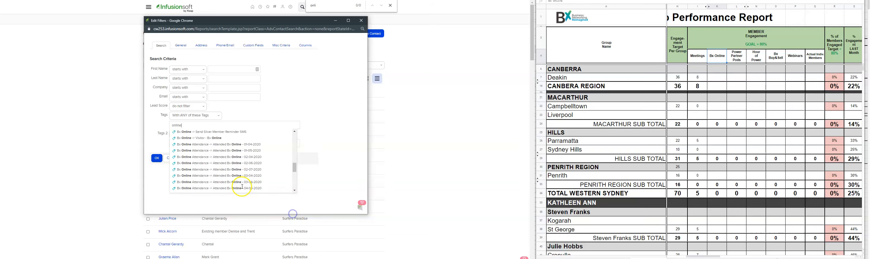
pyautogui.scroll(-3)
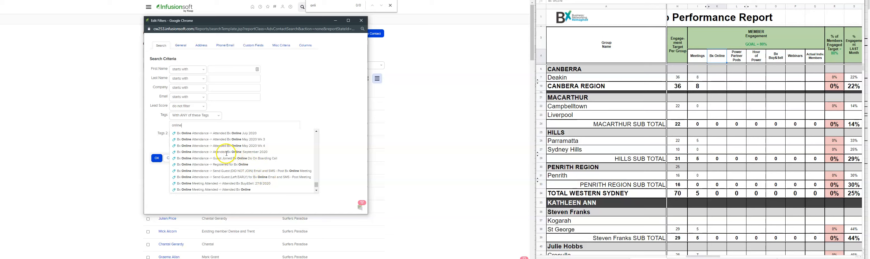
pyautogui.click(227, 152)
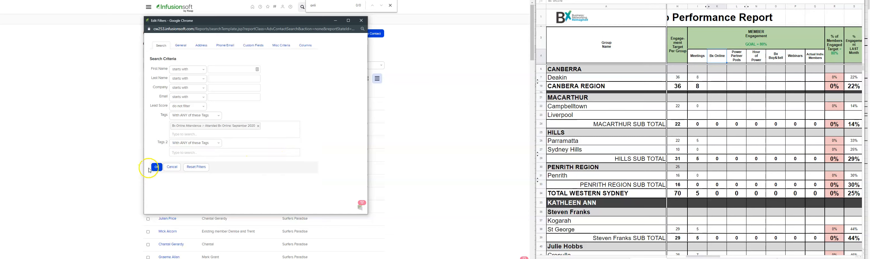
pyautogui.click(157, 167)
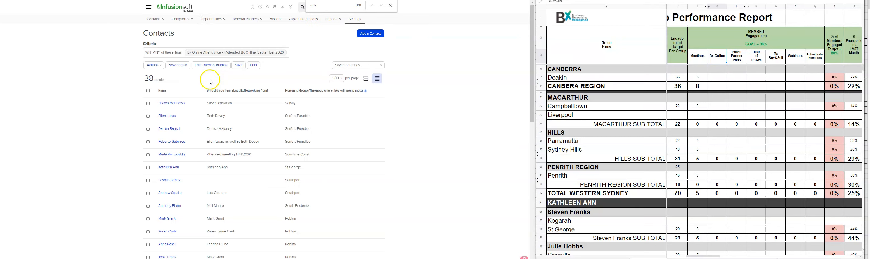
# Sort results by nurturing group and enter the Bx Online counts, including 1 and the Penrith group
pyautogui.click(325, 90)
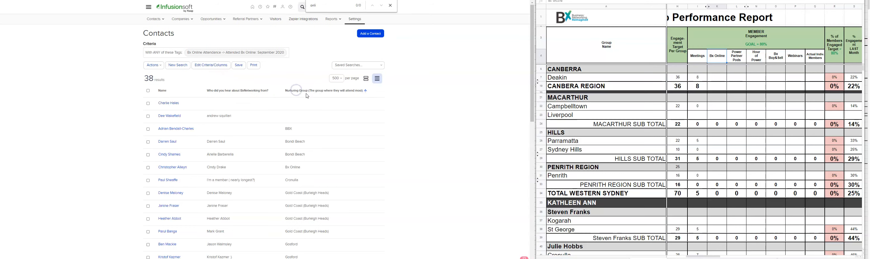
pyautogui.scroll(-3)
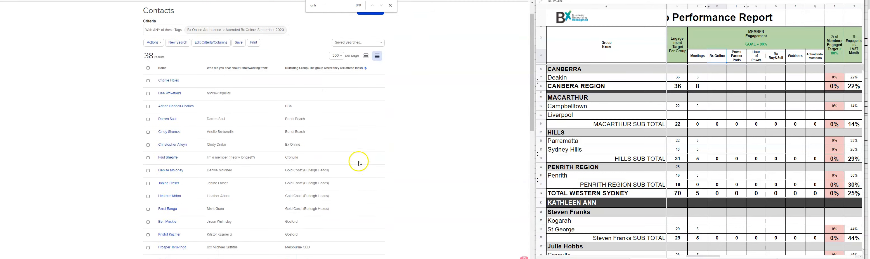
pyautogui.scroll(-3)
pyautogui.write('Parramatta')
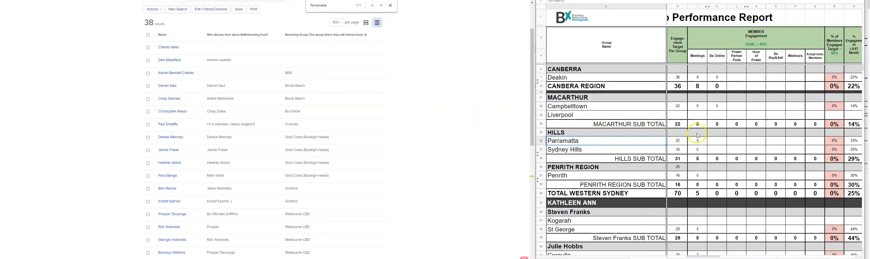
pyautogui.moveTo(717, 140)
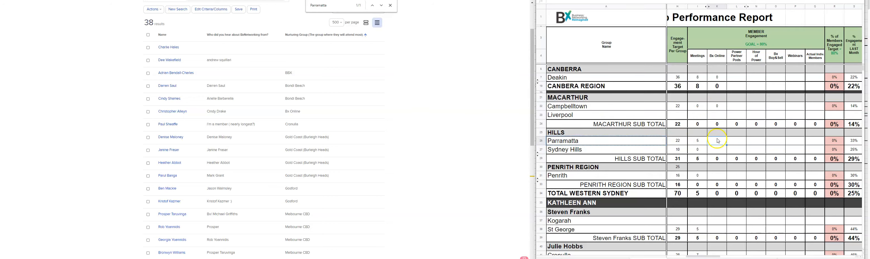
pyautogui.write('1')
pyautogui.write('Sydney Hills')
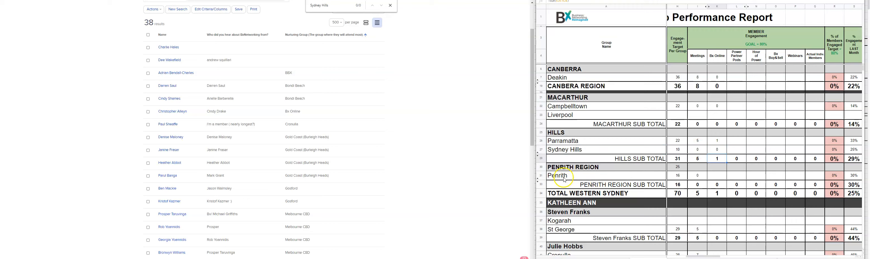
pyautogui.write('Penrith')
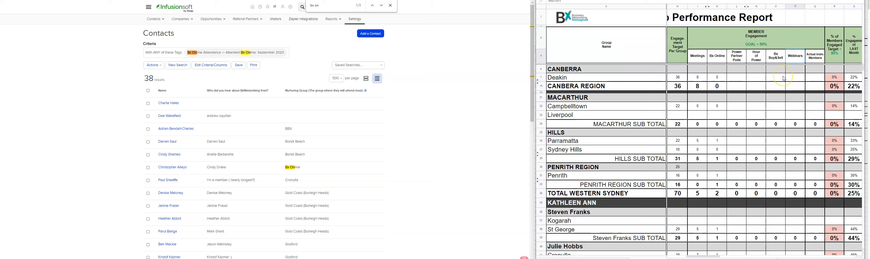
pyautogui.moveTo(733, 96)
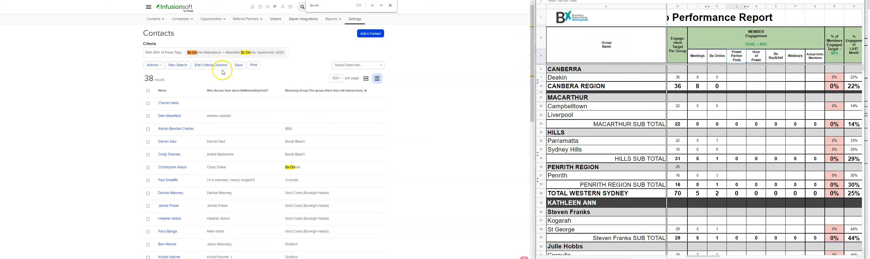
pyautogui.moveTo(178, 65)
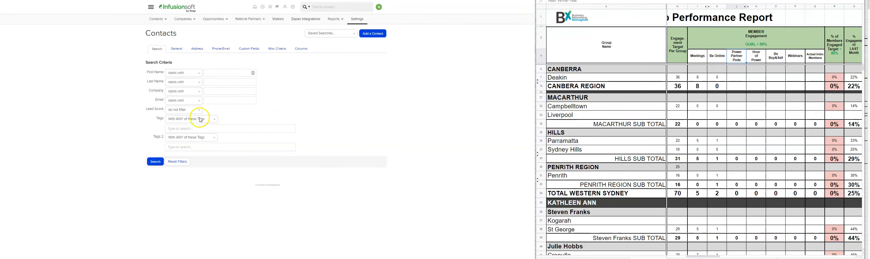
# Filter by the Power Partner Pod Meeting Attended 3/9/2020 tag and search, listing 47 contacts
pyautogui.write('power pods')
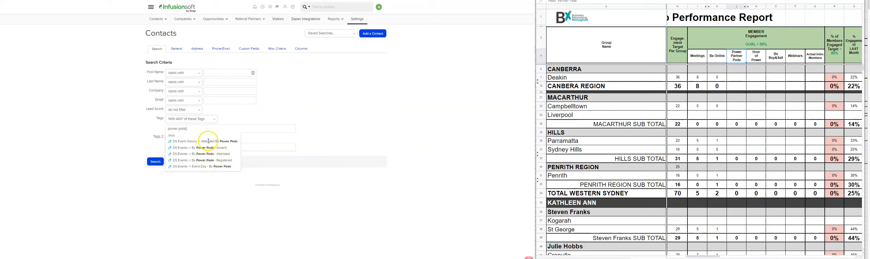
pyautogui.click(207, 142)
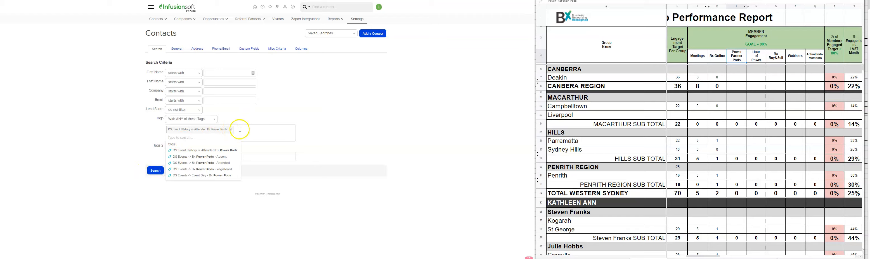
pyautogui.click(231, 130)
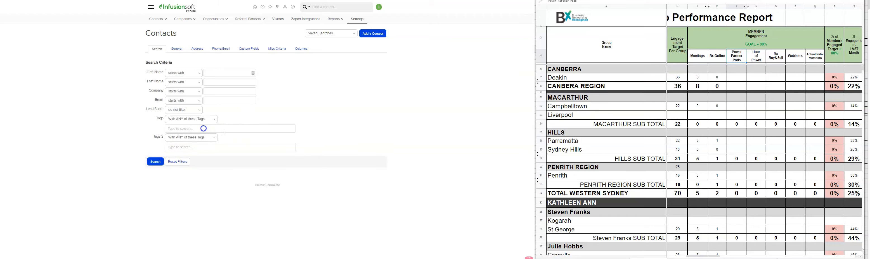
pyautogui.click(213, 128)
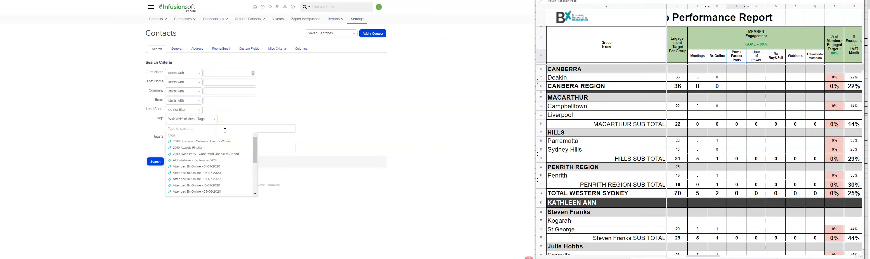
pyautogui.write('38')
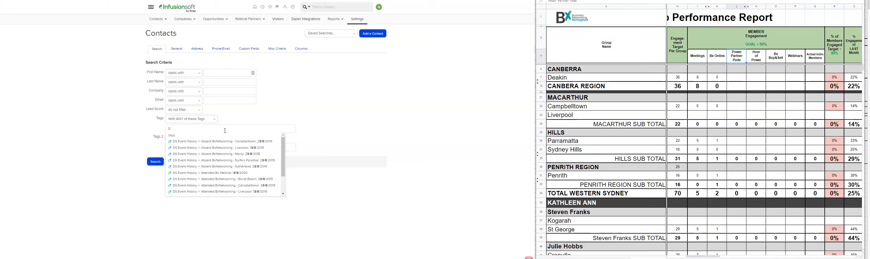
pyautogui.write('3/9/2020')
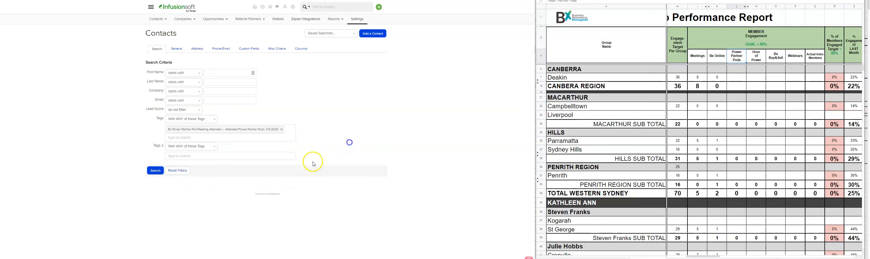
pyautogui.click(155, 171)
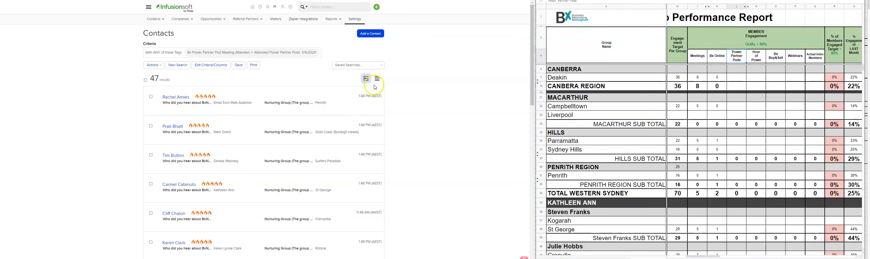
# Show the 47 pod attendees as a table with their referrer and nurturing group
pyautogui.click(376, 78)
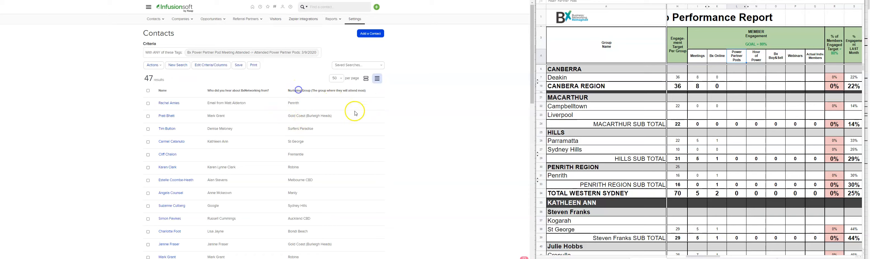
pyautogui.moveTo(354, 124)
pyautogui.write('Business Blueprint')
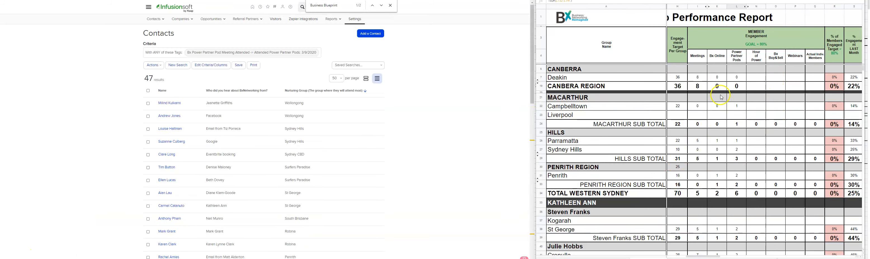
pyautogui.moveTo(764, 92)
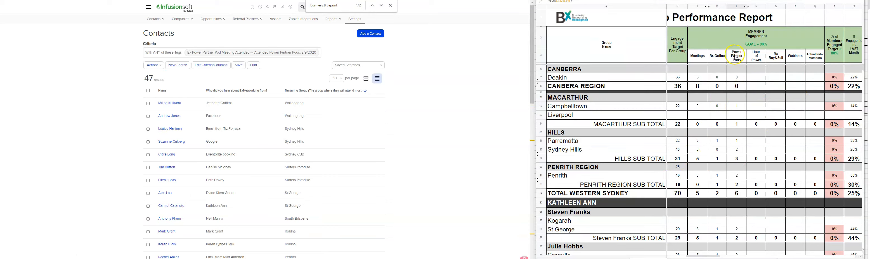
pyautogui.moveTo(739, 119)
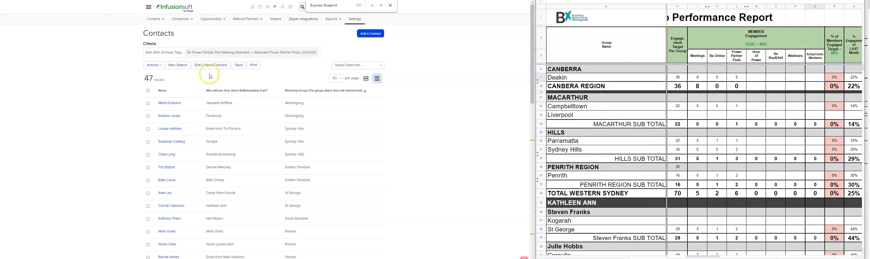
# Add the September 2020 local meeting and online attendance tags to the criteria for a combined 144-contact search
pyautogui.click(212, 65)
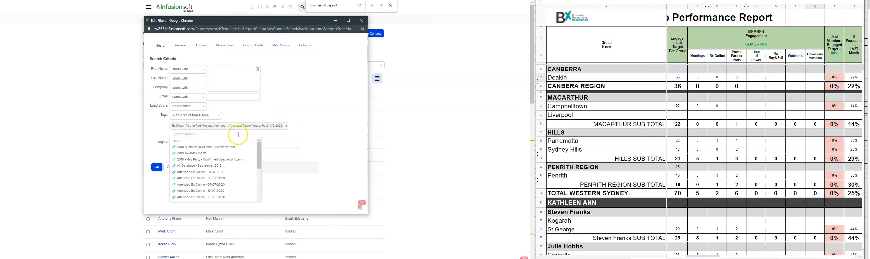
pyautogui.write('po')
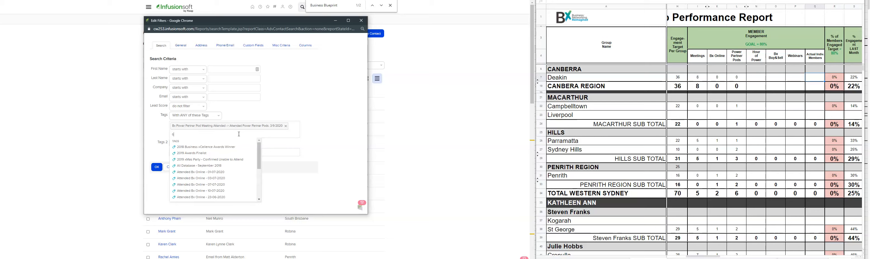
pyautogui.write('eptember')
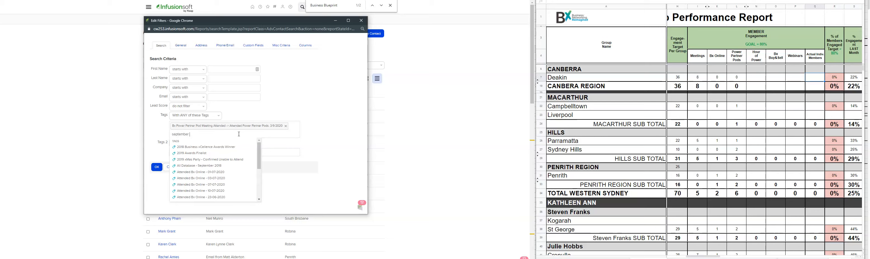
pyautogui.write('2020')
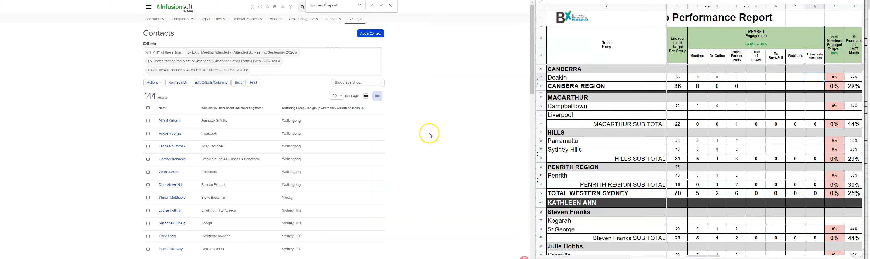
pyautogui.moveTo(730, 131)
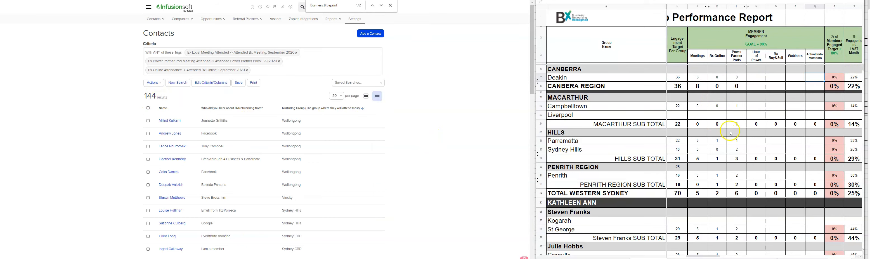
pyautogui.scroll(-3)
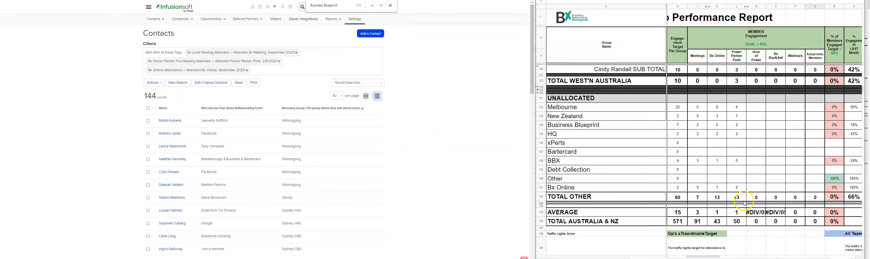
pyautogui.scroll(-3)
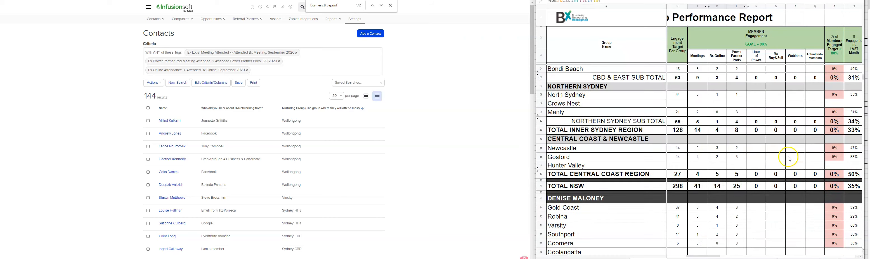
pyautogui.scroll(-3)
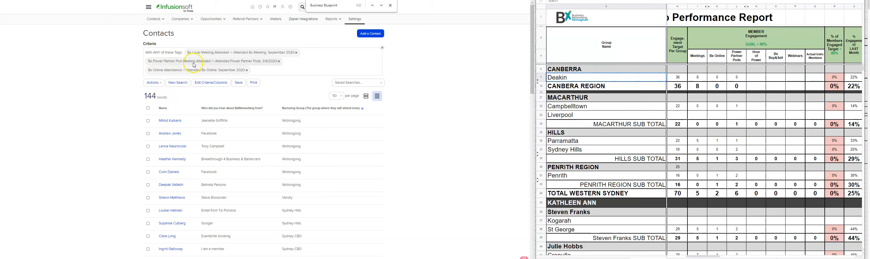
# Count Deakin, Campbelltown and Parramatta matches and enter them as actual individual members
pyautogui.write('Deakin')
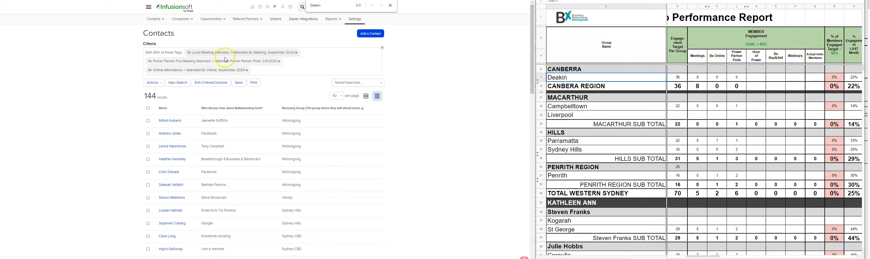
pyautogui.moveTo(341, 97)
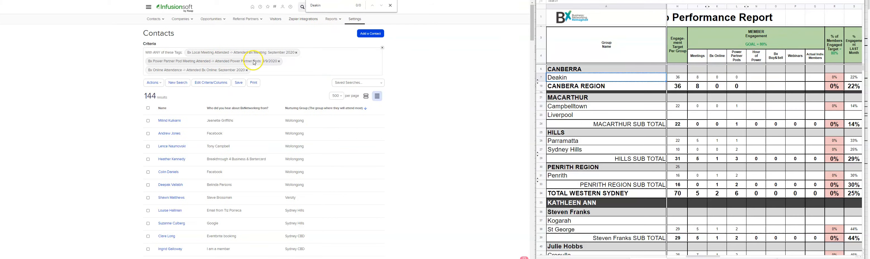
pyautogui.press('Enter')
pyautogui.write('8')
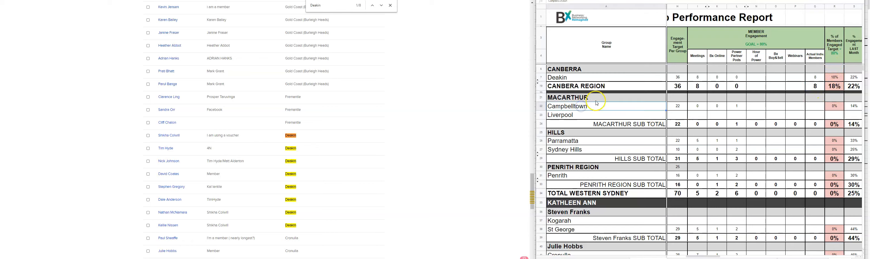
pyautogui.write('Campbelltown')
pyautogui.write('1')
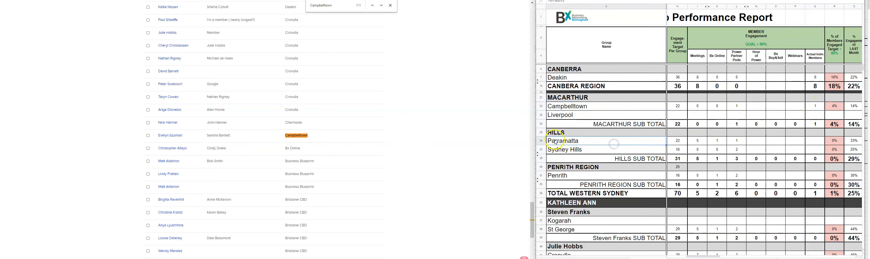
pyautogui.write('Parramatta')
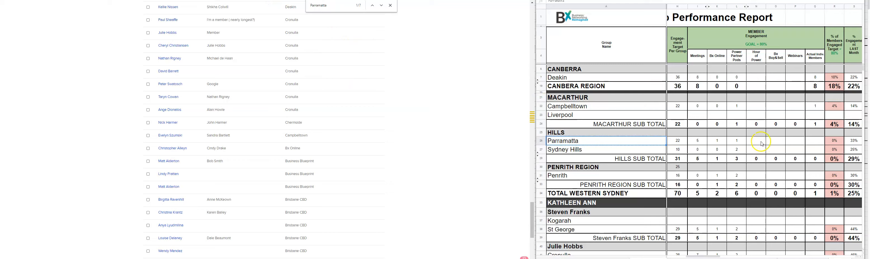
pyautogui.moveTo(746, 140)
pyautogui.write('Sydney hills')
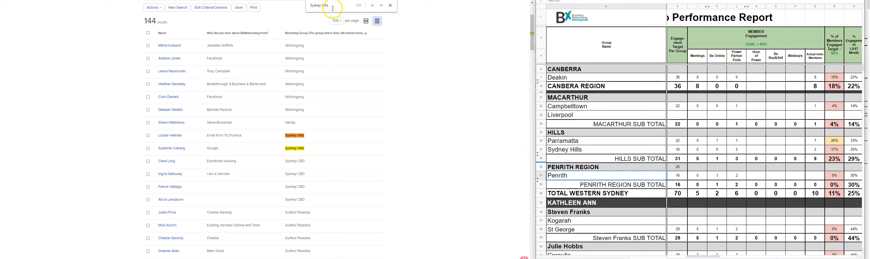
# Count Penrith and St George matches and enter them as actual individual members
pyautogui.write('Penrith')
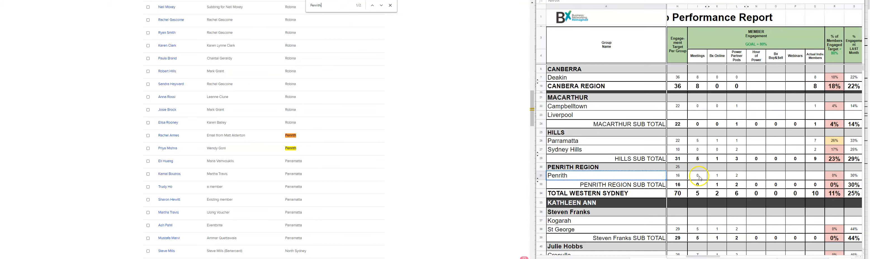
pyautogui.moveTo(709, 177)
pyautogui.write('2')
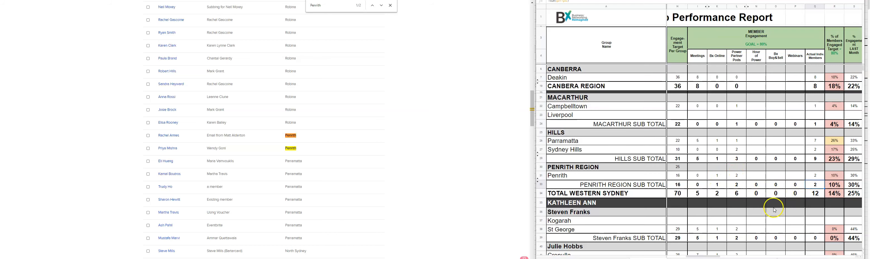
pyautogui.scroll(-3)
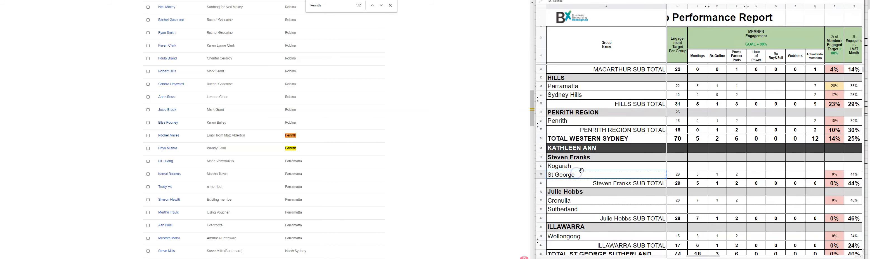
pyautogui.write('St George')
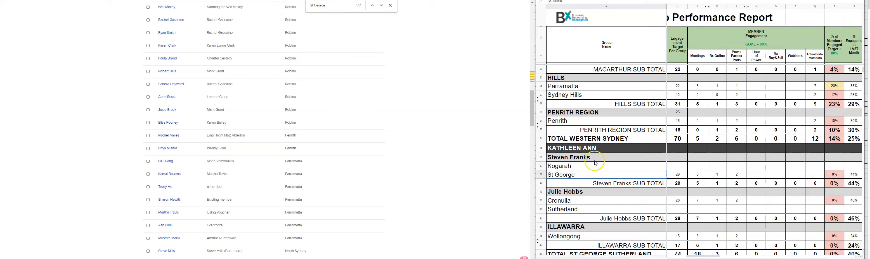